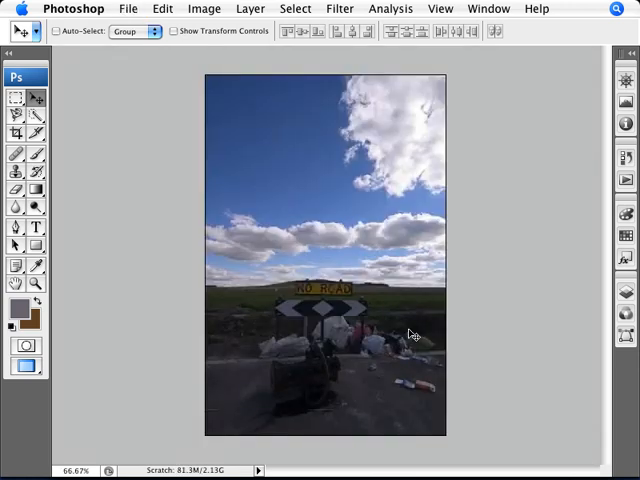
pyautogui.moveTo(422, 270)
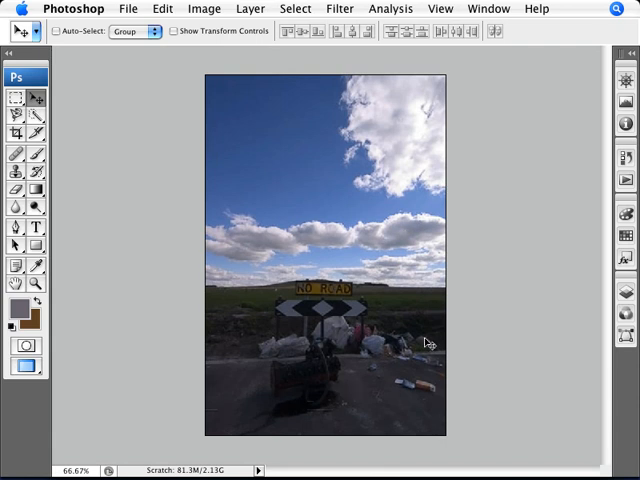
pyautogui.moveTo(309, 303)
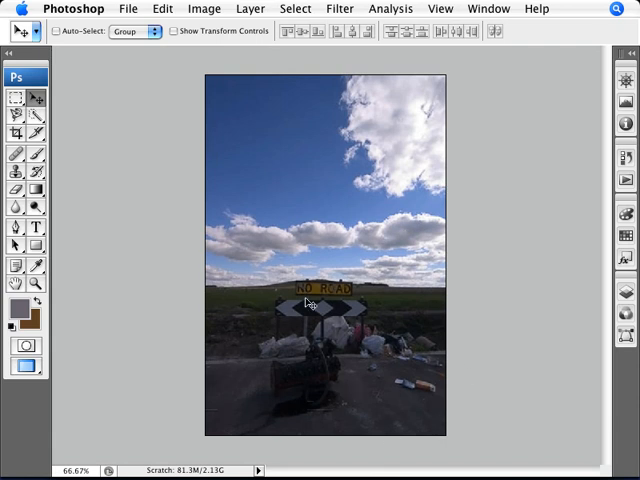
pyautogui.moveTo(400, 388)
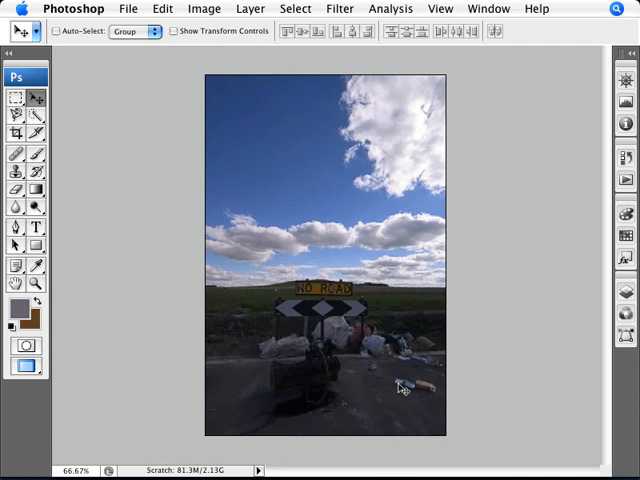
pyautogui.moveTo(405, 387)
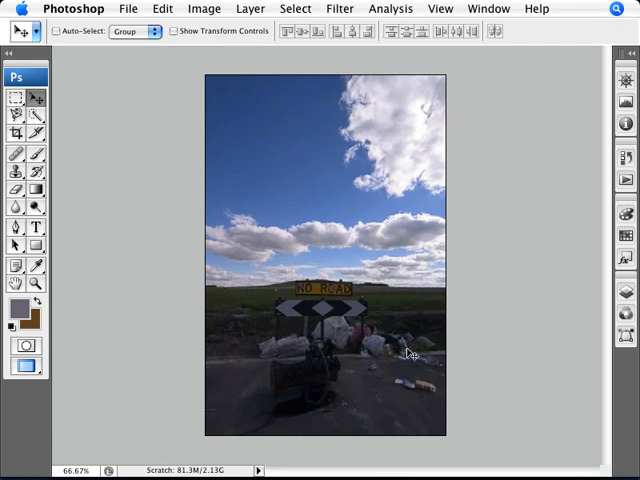
pyautogui.moveTo(349, 385)
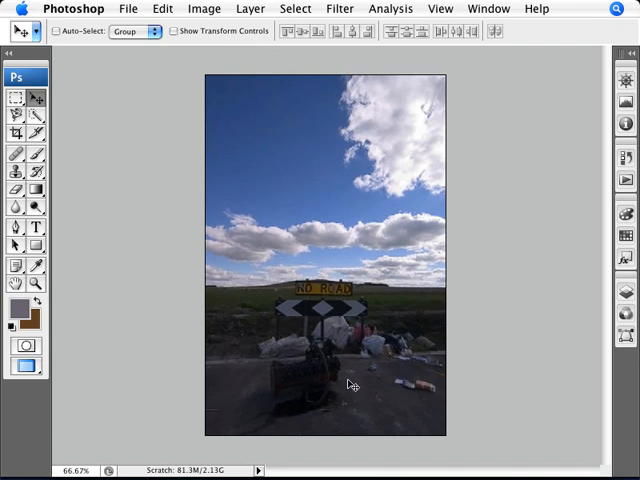
pyautogui.moveTo(383, 113)
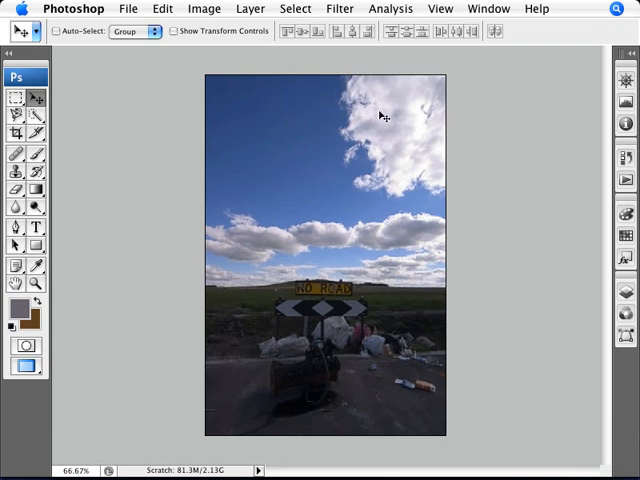
pyautogui.moveTo(402, 203)
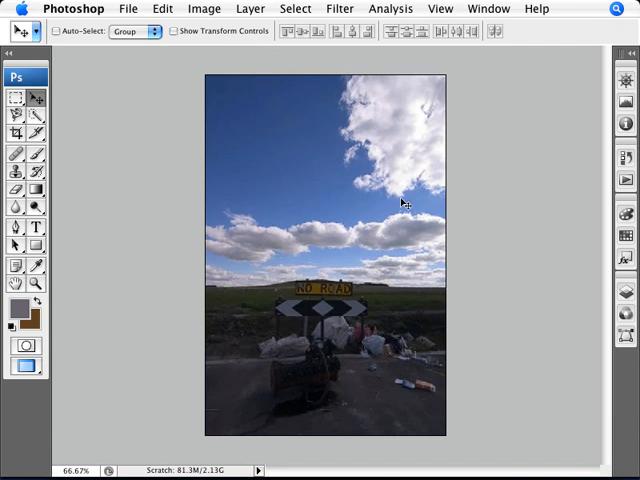
pyautogui.moveTo(367, 183)
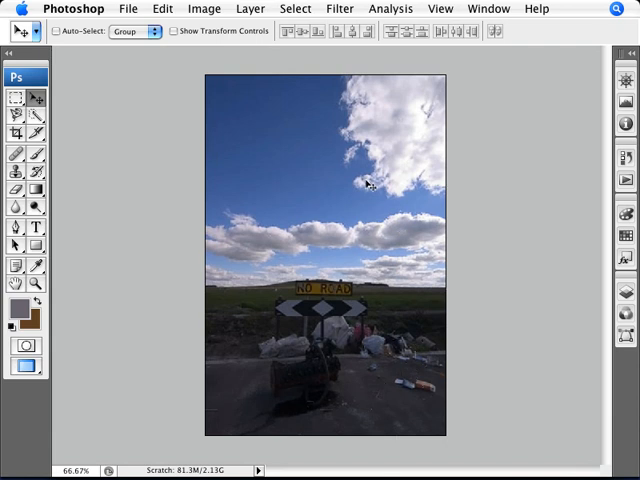
pyautogui.moveTo(395, 148)
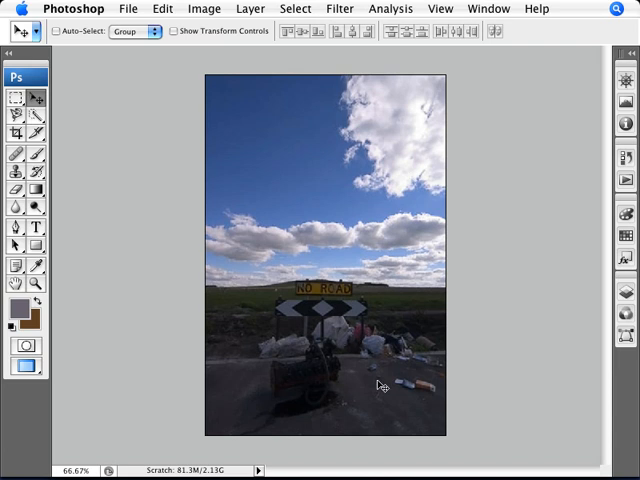
pyautogui.moveTo(355, 347)
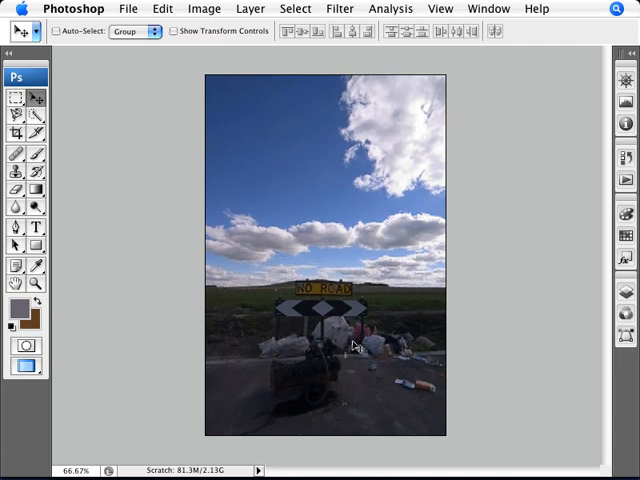
pyautogui.moveTo(380, 374)
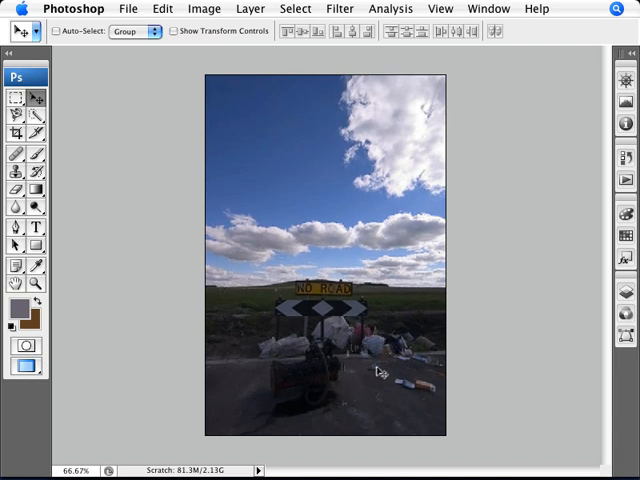
pyautogui.moveTo(230, 372)
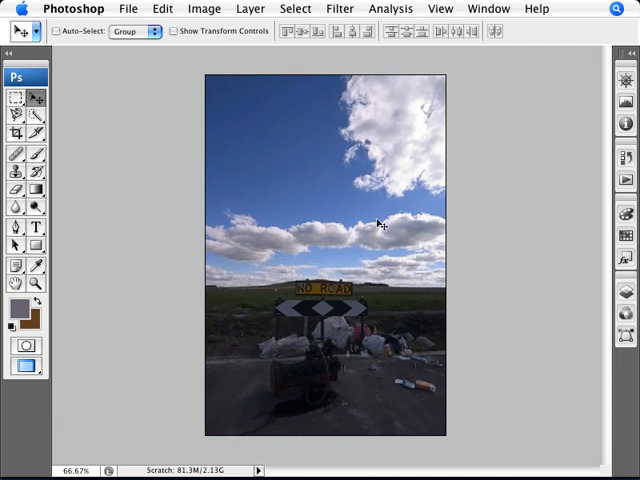
pyautogui.moveTo(378, 225)
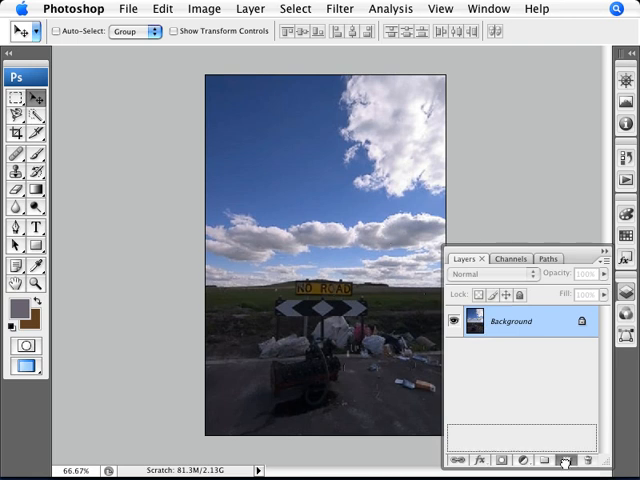
# Step: Duplicate the Background layer as 'shadows' and rename the Background layer 'original'
pyautogui.click(566, 459)
pyautogui.write('shadows')
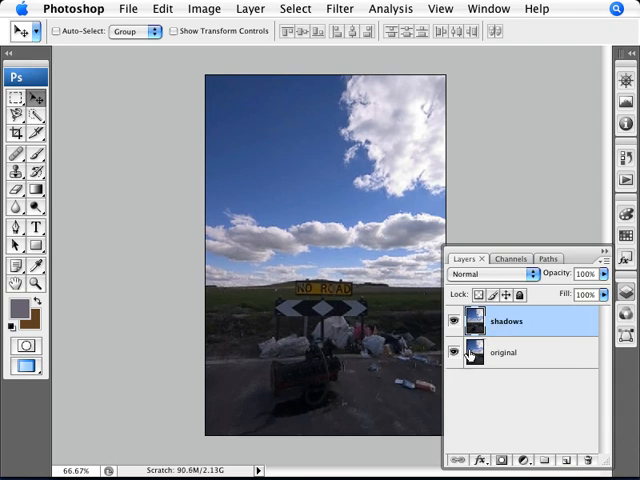
# Step: Change the shadows layer's blend mode from Normal to Screen
pyautogui.click(490, 273)
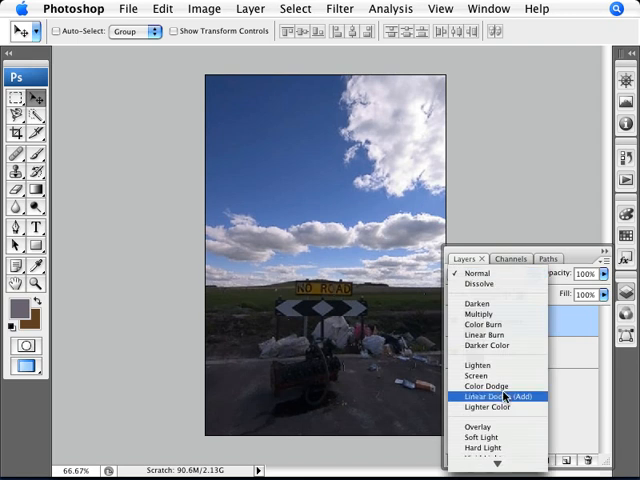
pyautogui.moveTo(485, 386)
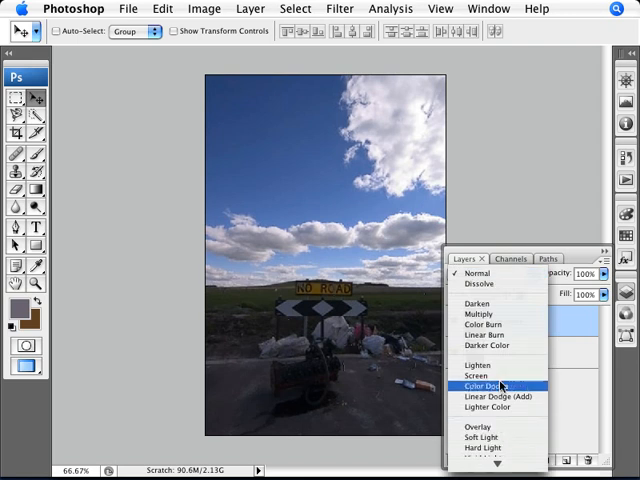
pyautogui.click(477, 375)
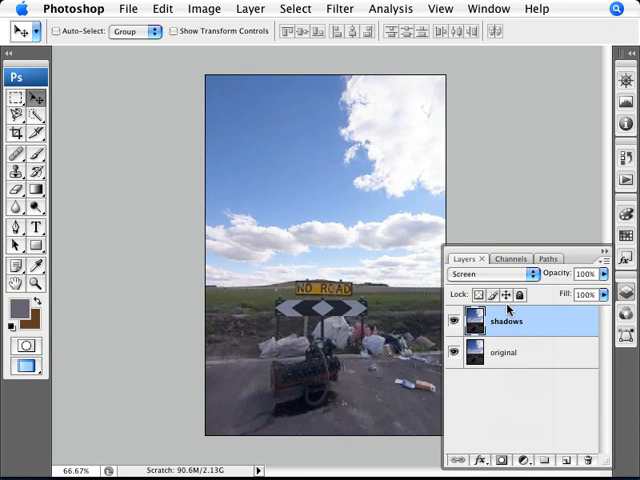
pyautogui.moveTo(415, 255)
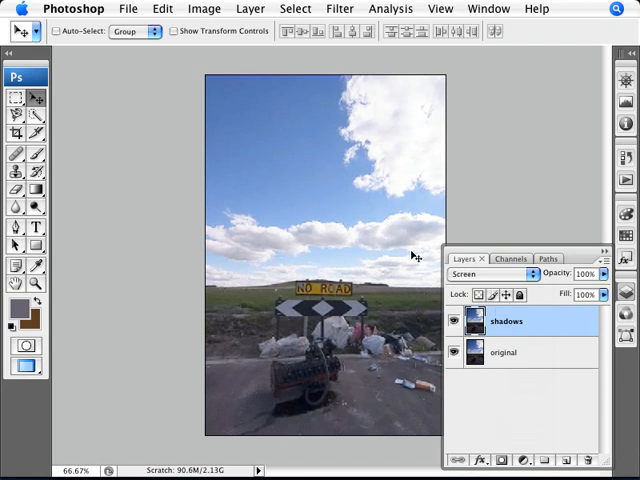
pyautogui.moveTo(372, 228)
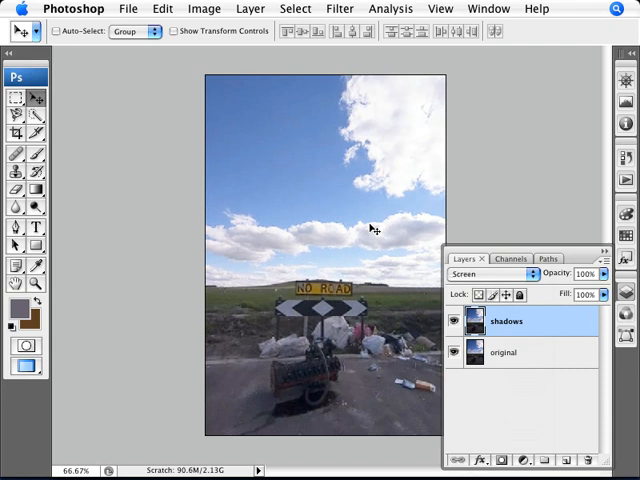
pyautogui.moveTo(360, 248)
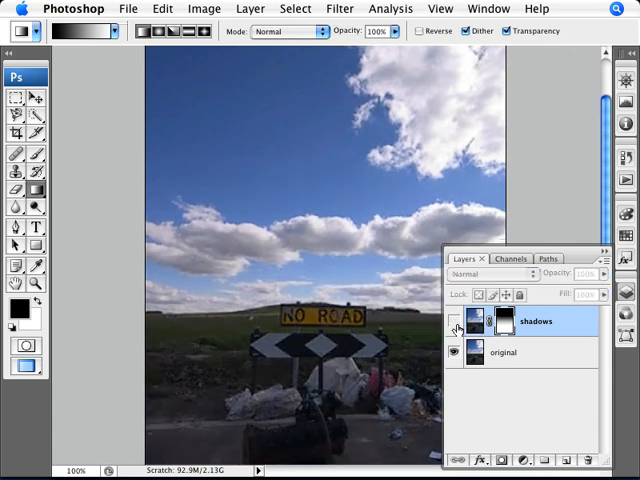
# Step: Show the gradient-masked shadows layer in Screen mode, keeping the sky blue
pyautogui.click(490, 274)
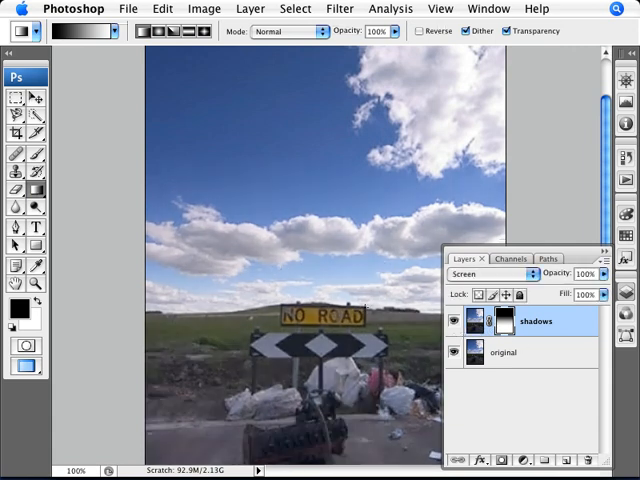
pyautogui.click(459, 322)
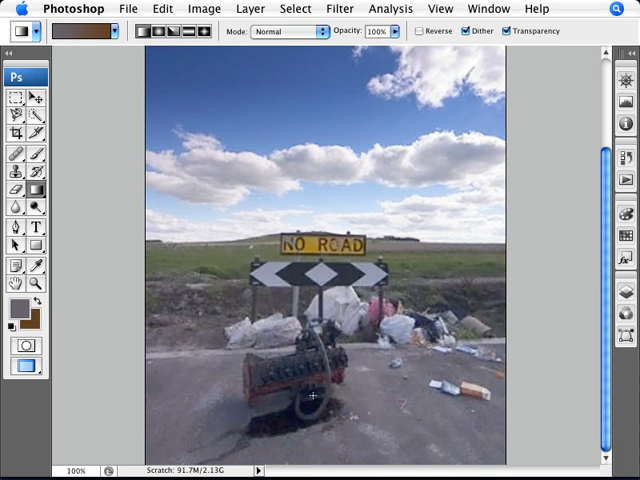
pyautogui.moveTo(435, 382)
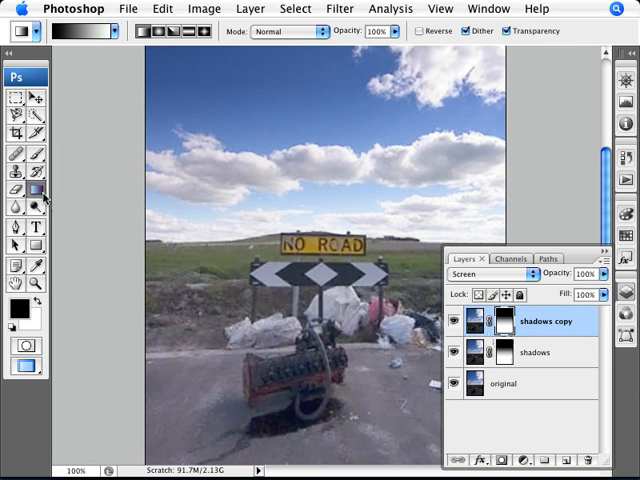
# Step: Duplicate the masked shadows layer as 'shadows copy' and toggle its visibility to compare
pyautogui.moveTo(370, 80); pyautogui.dragTo(377, 395)
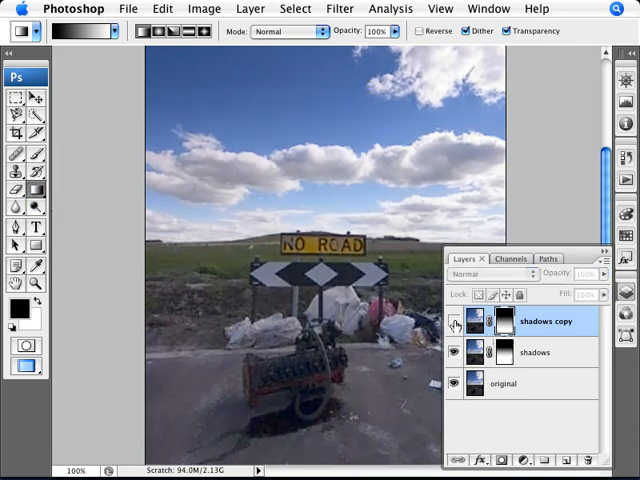
pyautogui.click(490, 273)
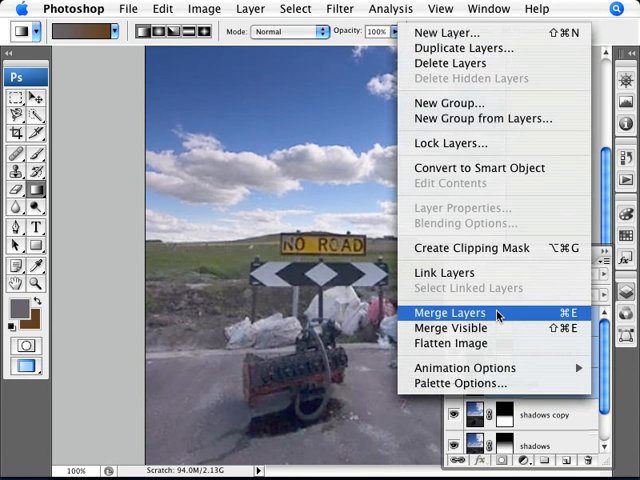
# Step: Stamp the visible layers into a merged 'shadows copy 3' layer using Option+Merge Visible
pyautogui.click(449, 312)
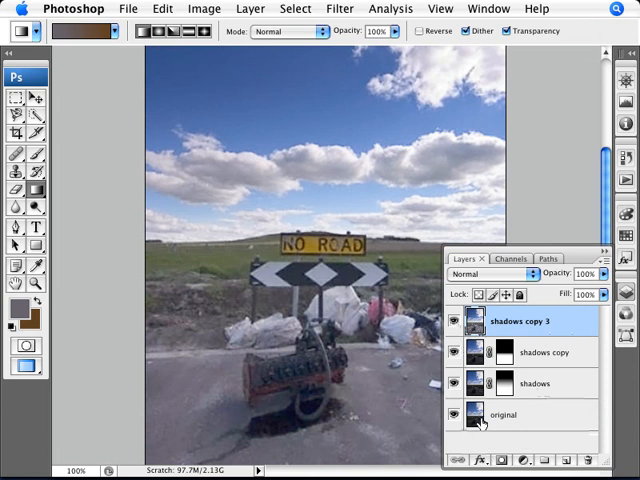
pyautogui.click(459, 322)
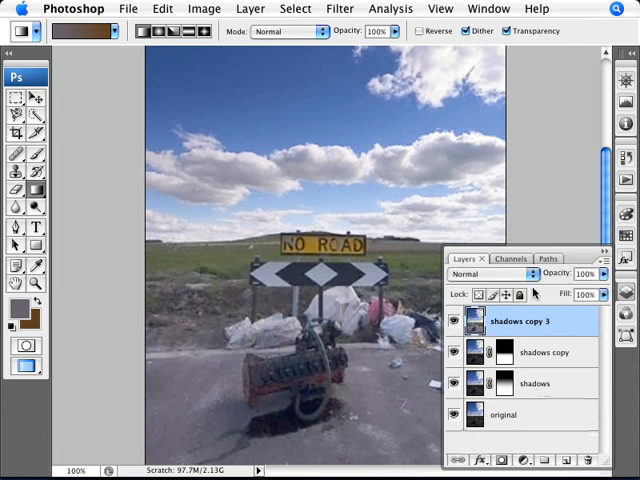
pyautogui.click(340, 8)
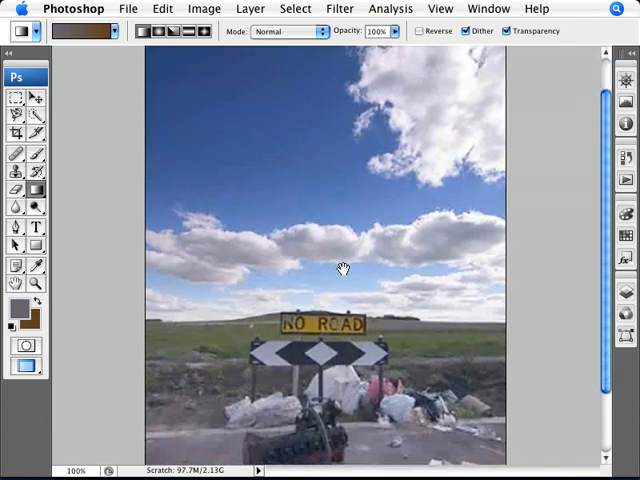
# Step: Browse the Filter menu's Sharpen submenu toward Unsharp Mask
pyautogui.scroll(-3)
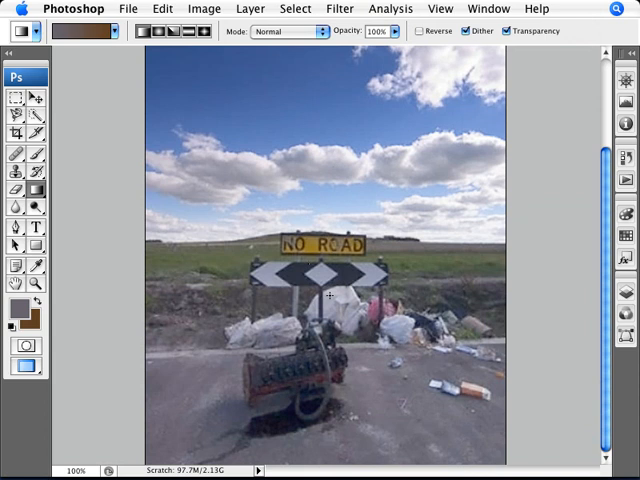
pyautogui.moveTo(363, 338)
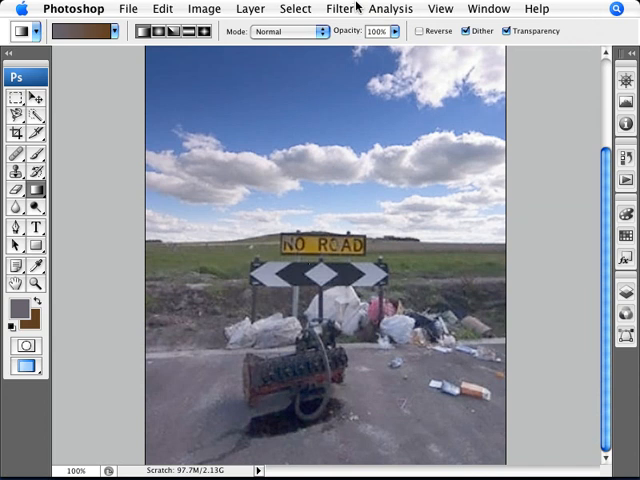
pyautogui.click(340, 8)
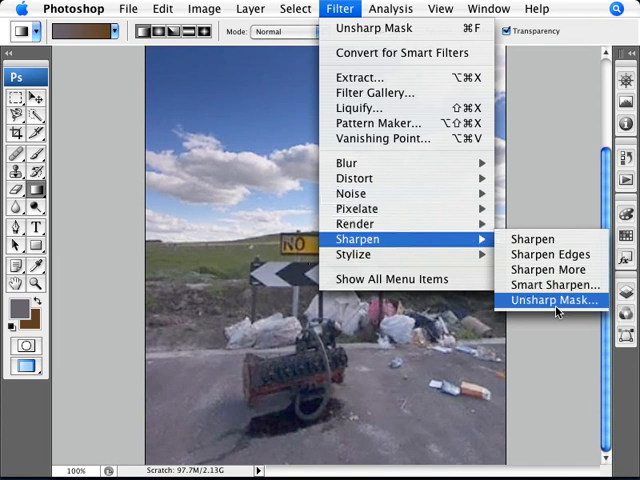
# Step: Apply Unsharp Mask with amount 30, radius 250 px, threshold 0, toggling Preview to compare
pyautogui.click(551, 300)
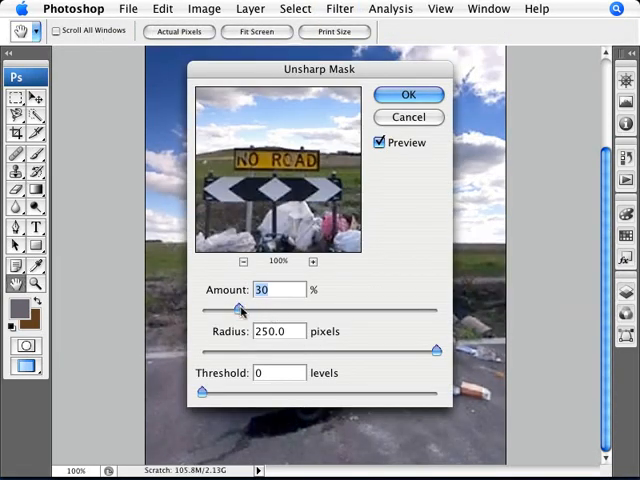
pyautogui.moveTo(287, 358)
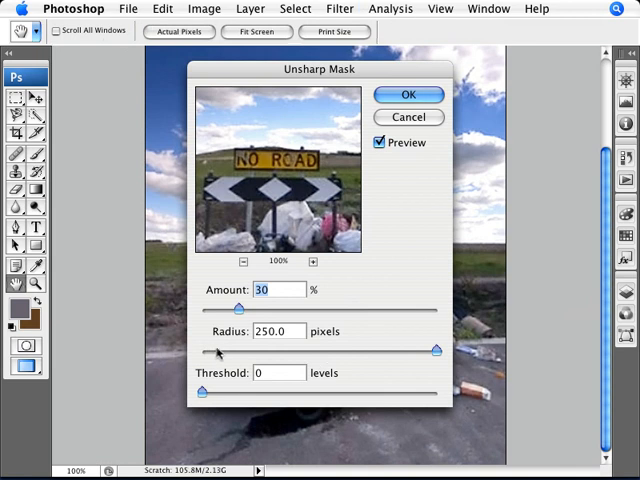
pyautogui.moveTo(385, 331)
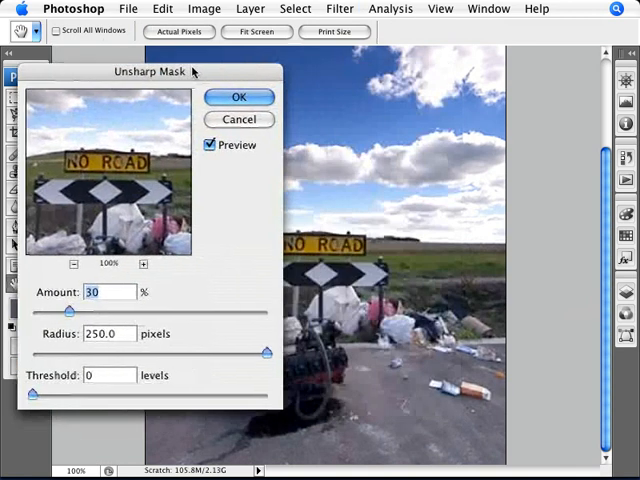
pyautogui.click(210, 145)
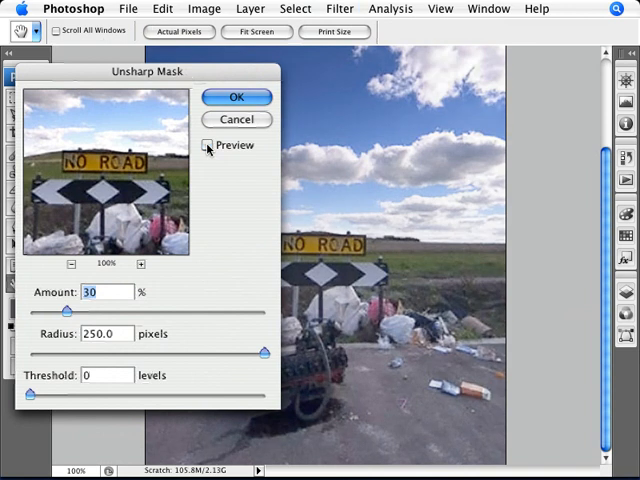
pyautogui.click(207, 145)
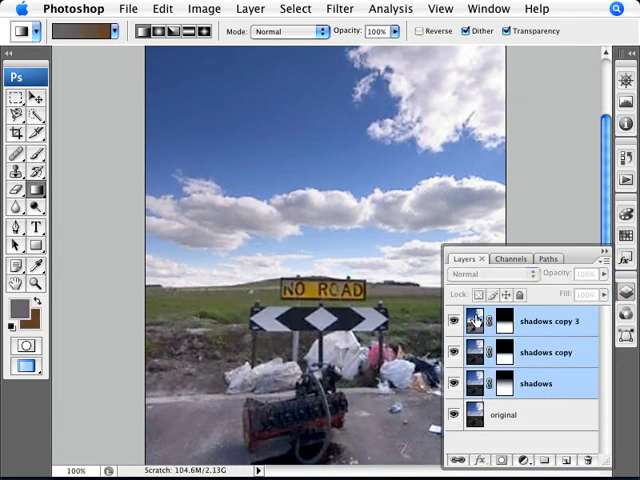
pyautogui.moveTo(528, 456)
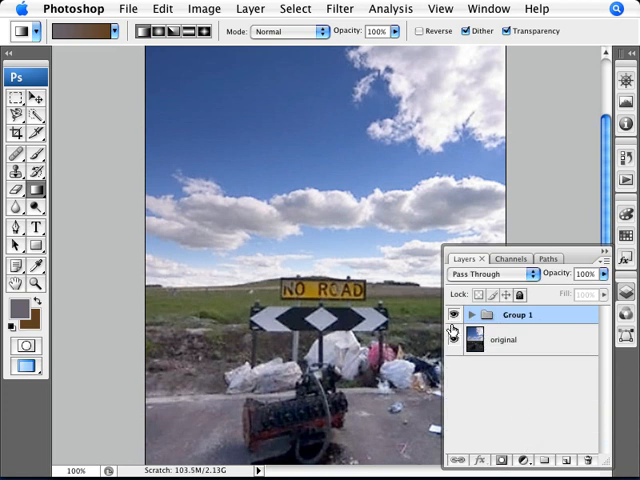
# Step: Toggle Group 1's visibility to compare the grouped edits against the original photo
pyautogui.click(458, 339)
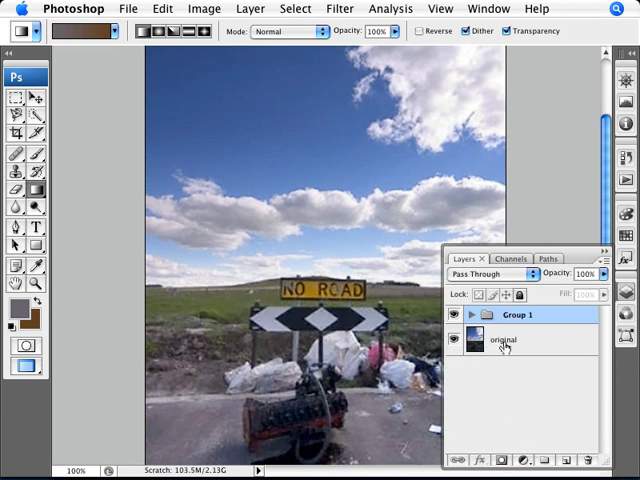